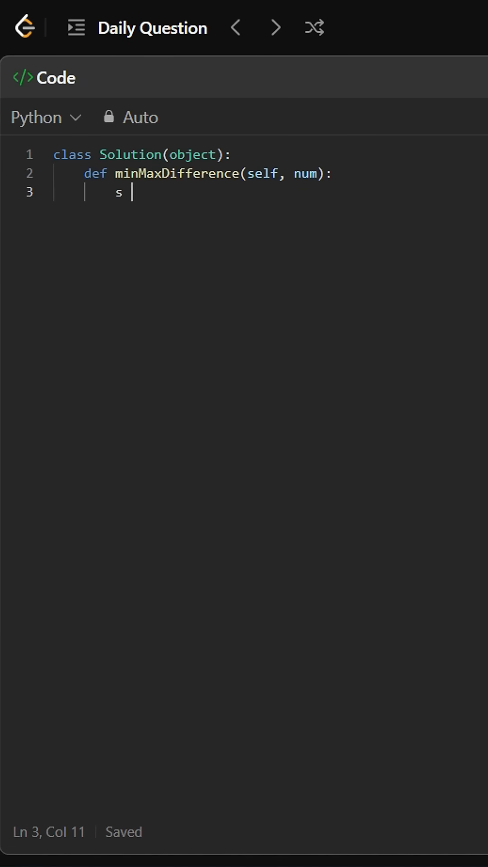
pyautogui.write('= str(num)')
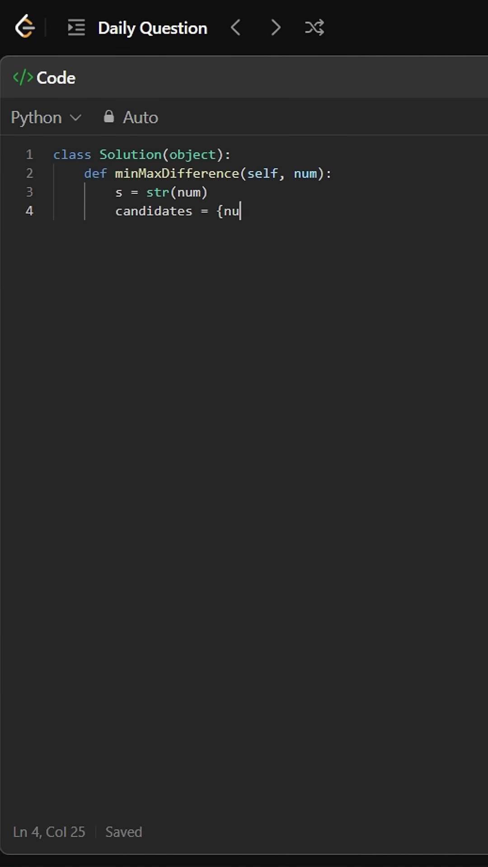
pyautogui.write('m}')
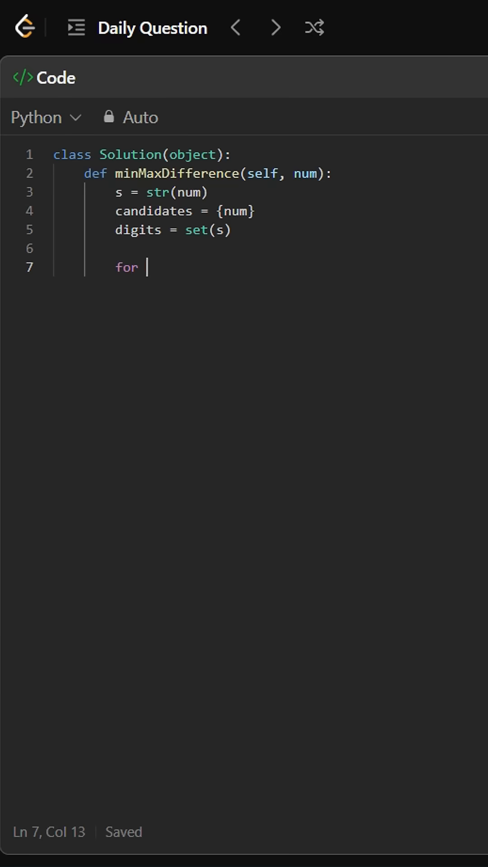
pyautogui.write('d in digits:')
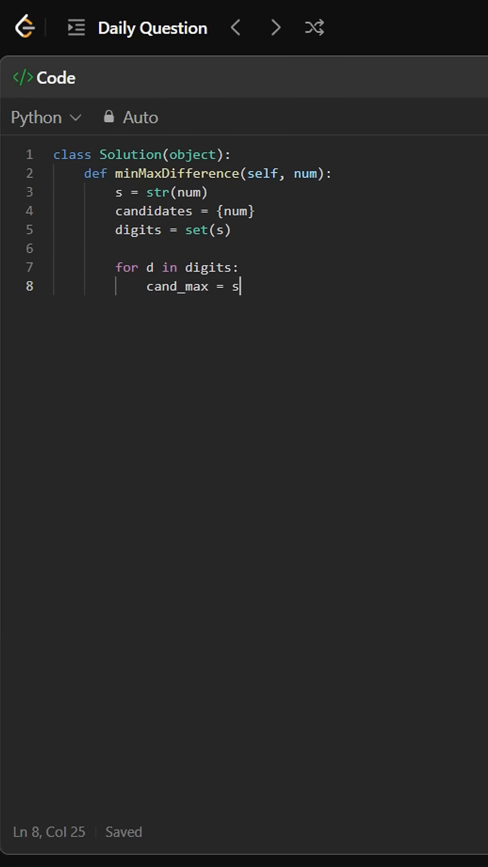
pyautogui.write(".replace(d, '9')")
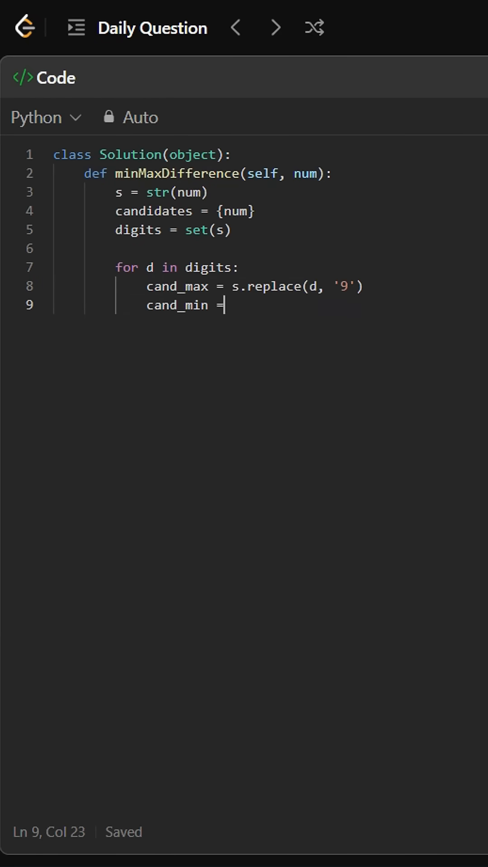
pyautogui.write("s.replace(d, '0')")
pyautogui.write('cand')
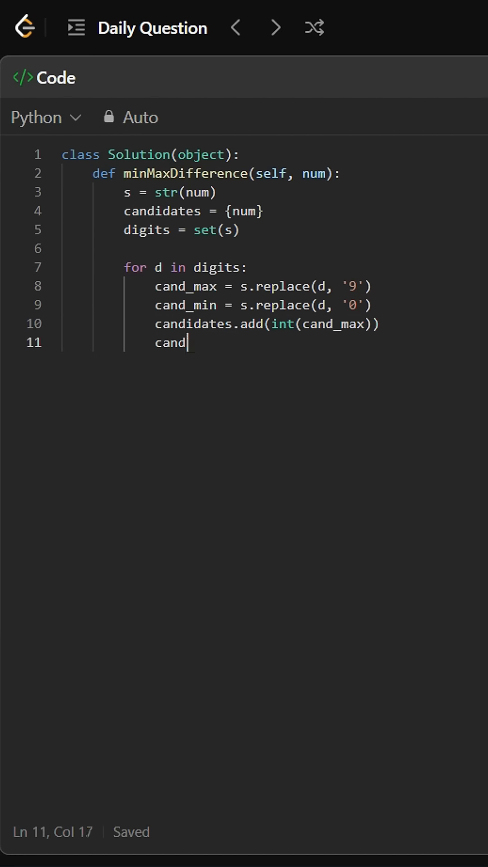
pyautogui.write('idates.add(int(cand_min))')
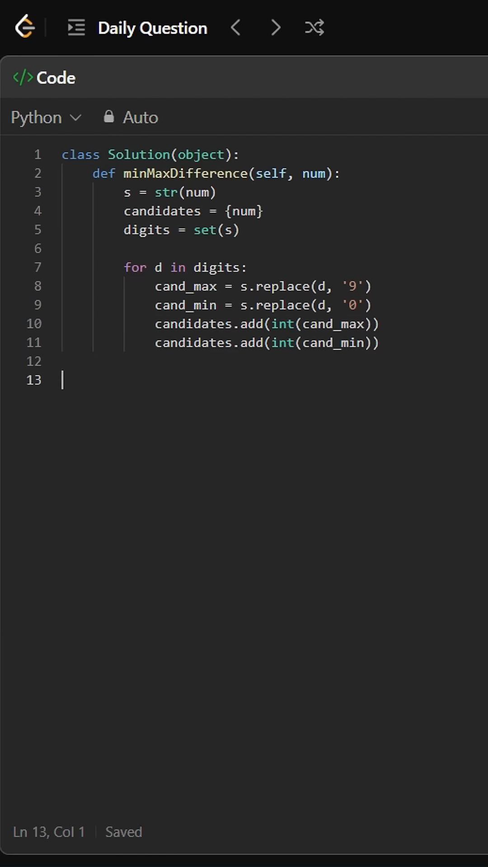
pyautogui.write('return max(candidates) - m')
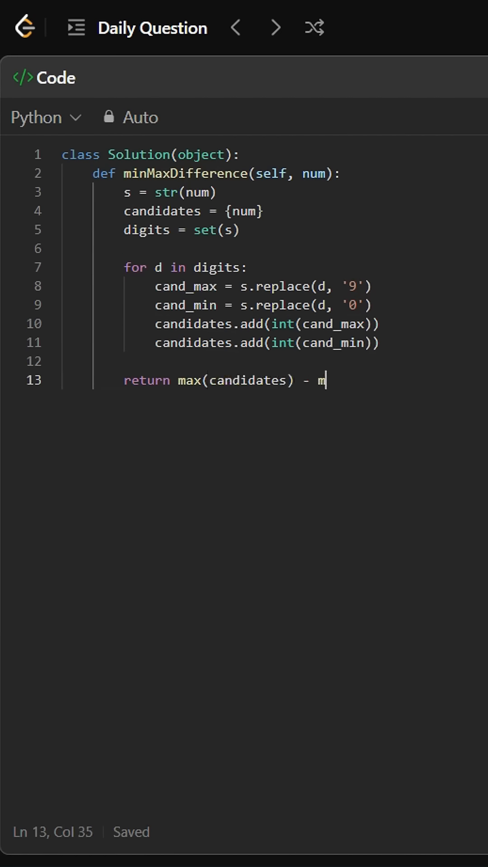
pyautogui.write('in(candidates)')
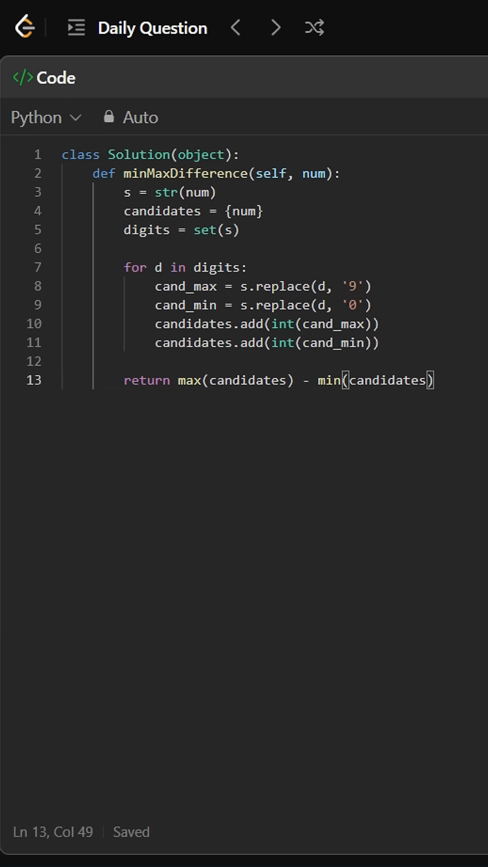